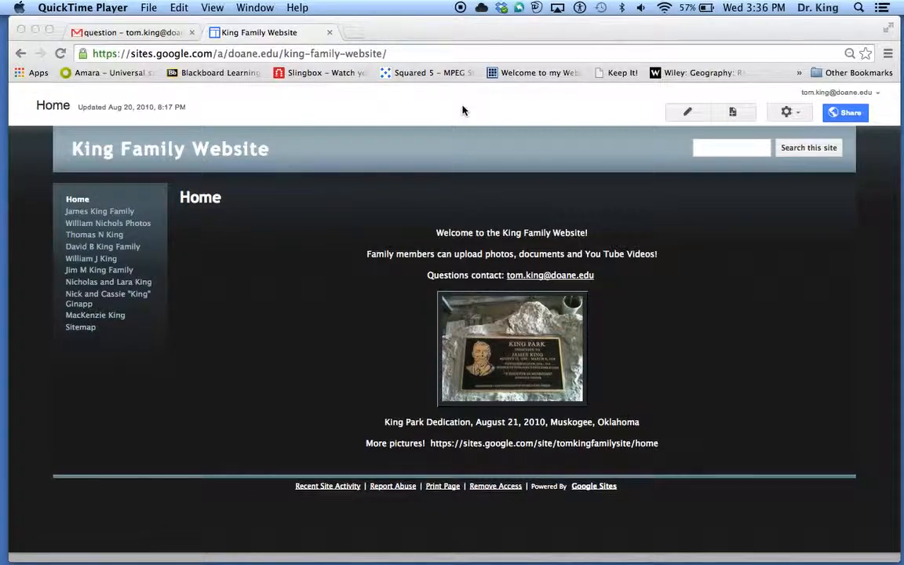
{"action": "mouse_move", "coordinate": [679, 125]}
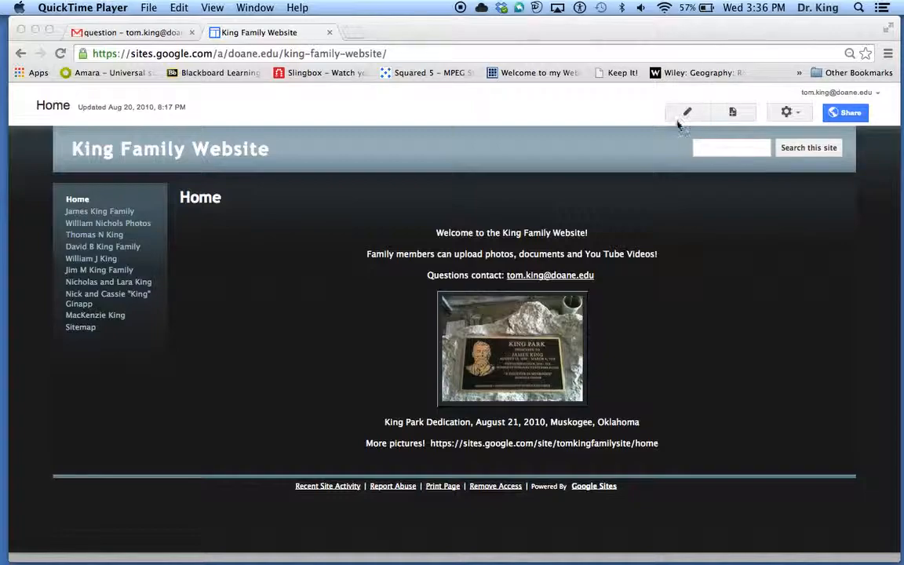
{"action": "mouse_move", "coordinate": [759, 134]}
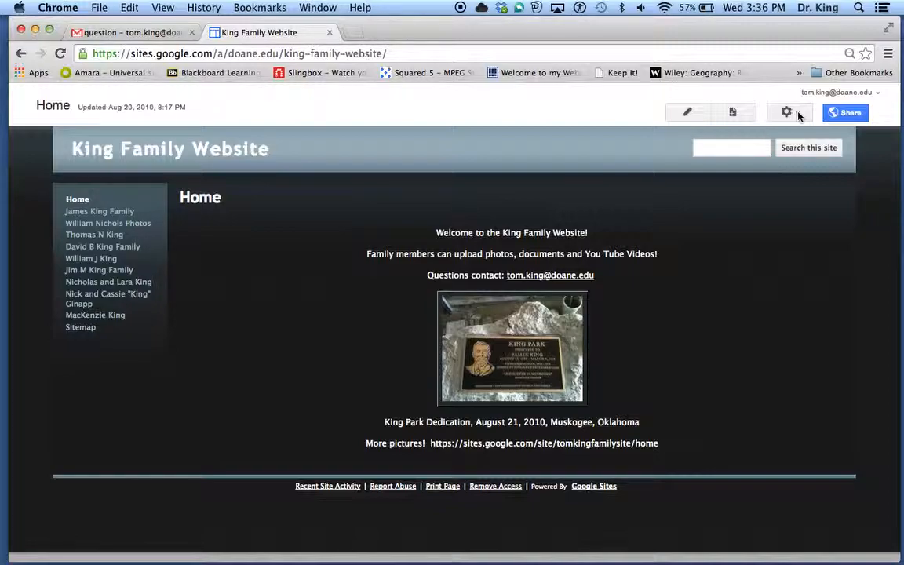
Step: Open Page settings for the King Family Website Home page from the gear menu
{"action": "left_click", "coordinate": [786, 113]}
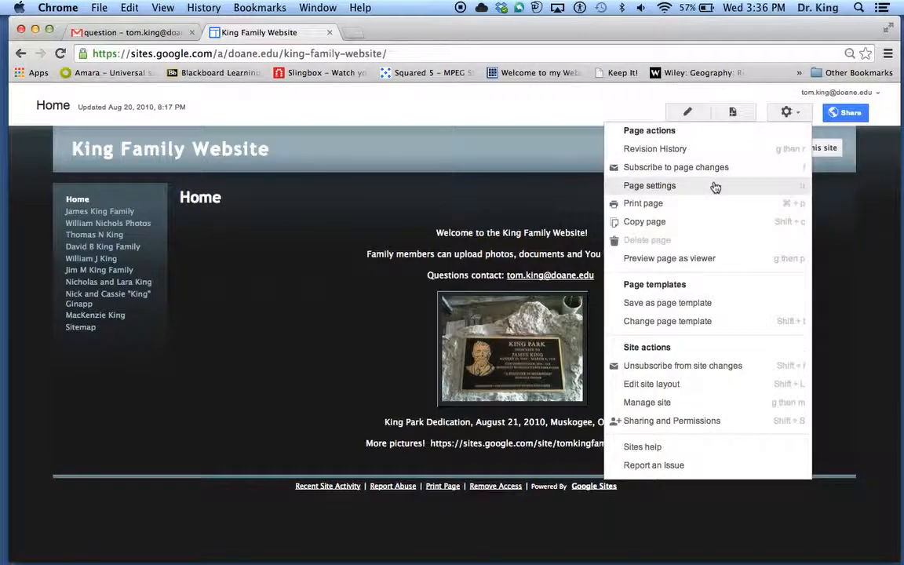
{"action": "left_click", "coordinate": [649, 185]}
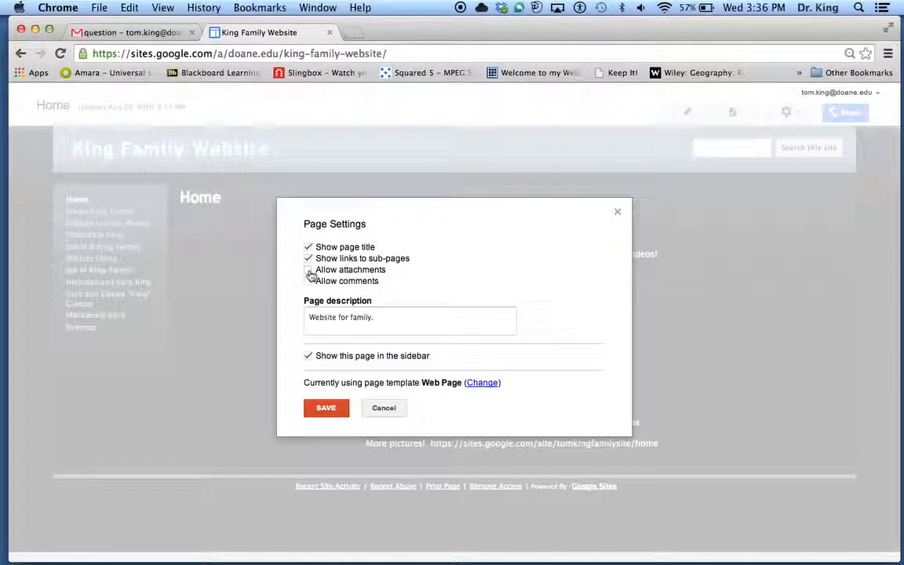
Step: Tick Allow attachments and Allow comments in the Home page settings
{"action": "left_click", "coordinate": [309, 269]}
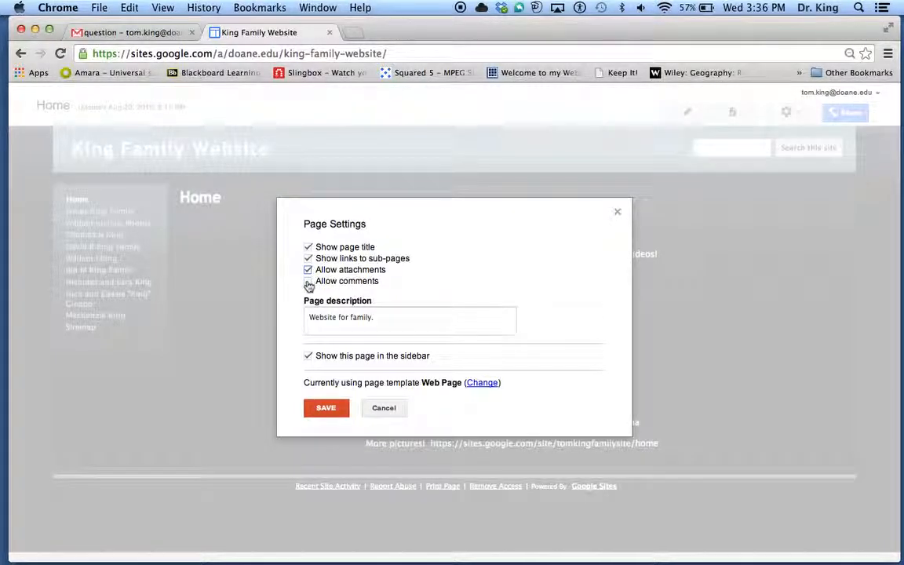
{"action": "left_click", "coordinate": [309, 281]}
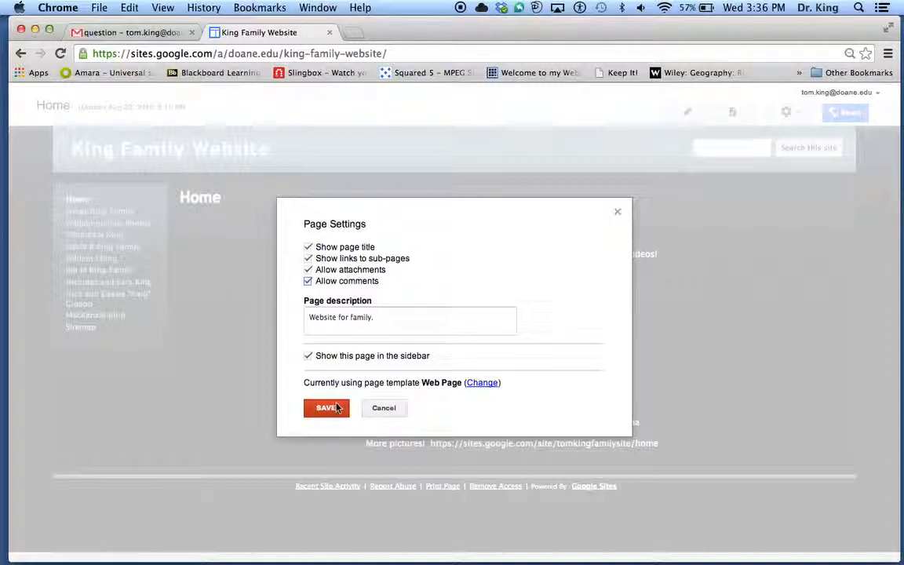
Step: Save the page settings and scroll down to the Add files and Comments sections
{"action": "left_click", "coordinate": [327, 408]}
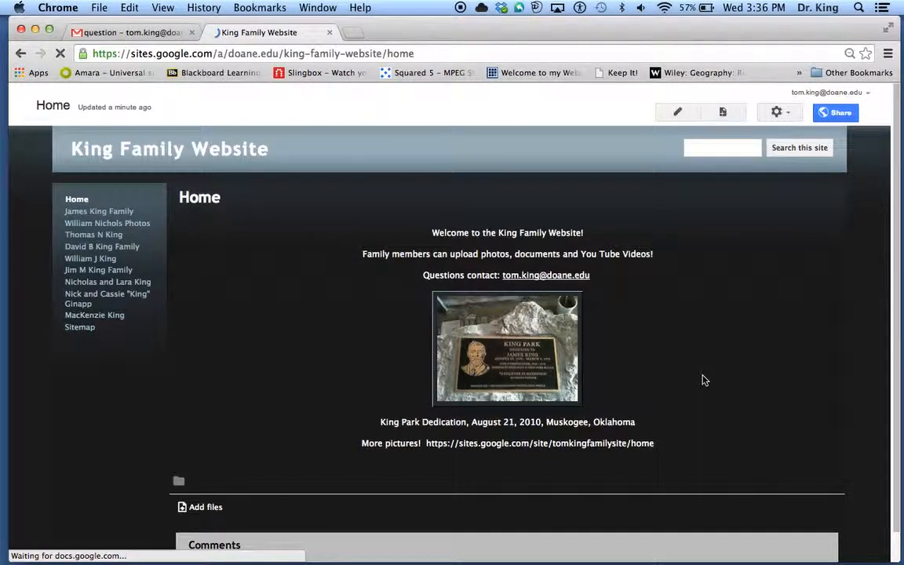
{"action": "scroll", "scroll_direction": "down", "scroll_amount": 3}
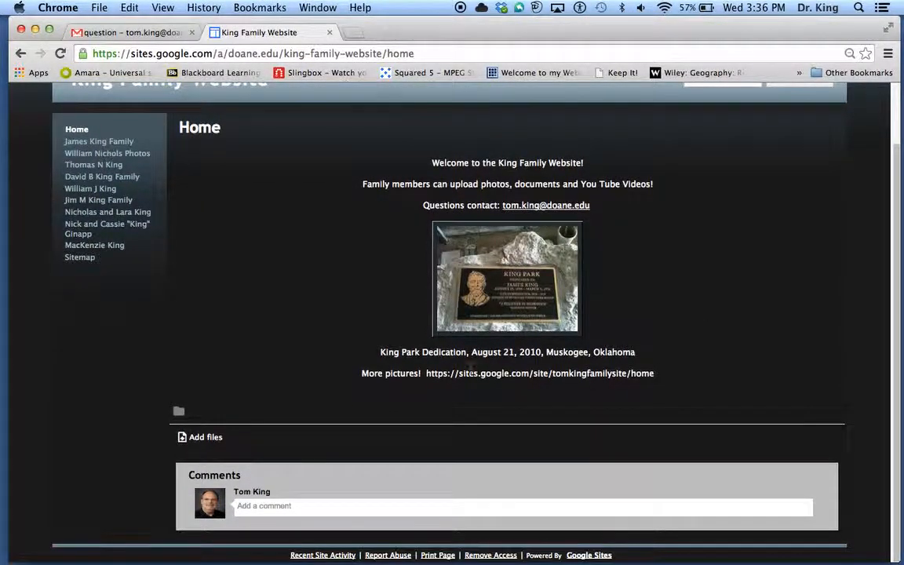
{"action": "mouse_move", "coordinate": [261, 486]}
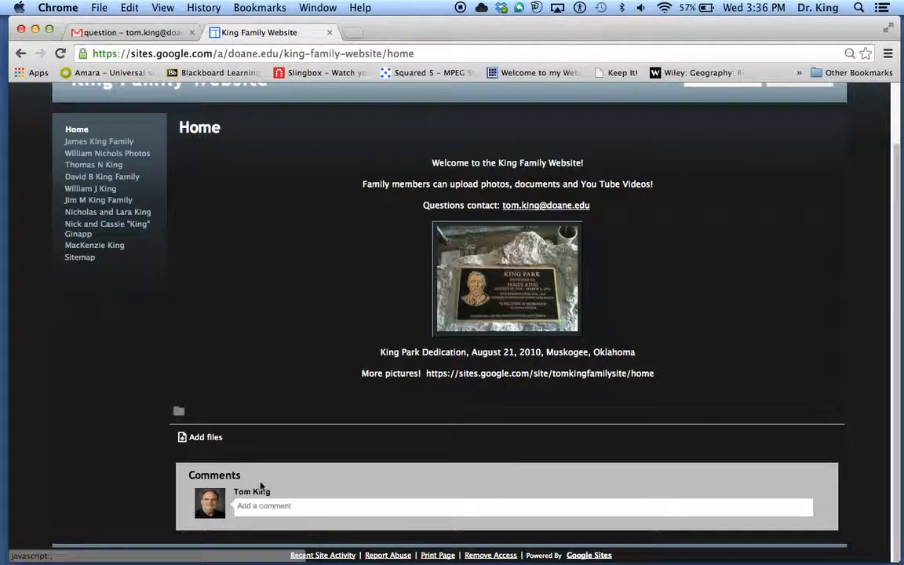